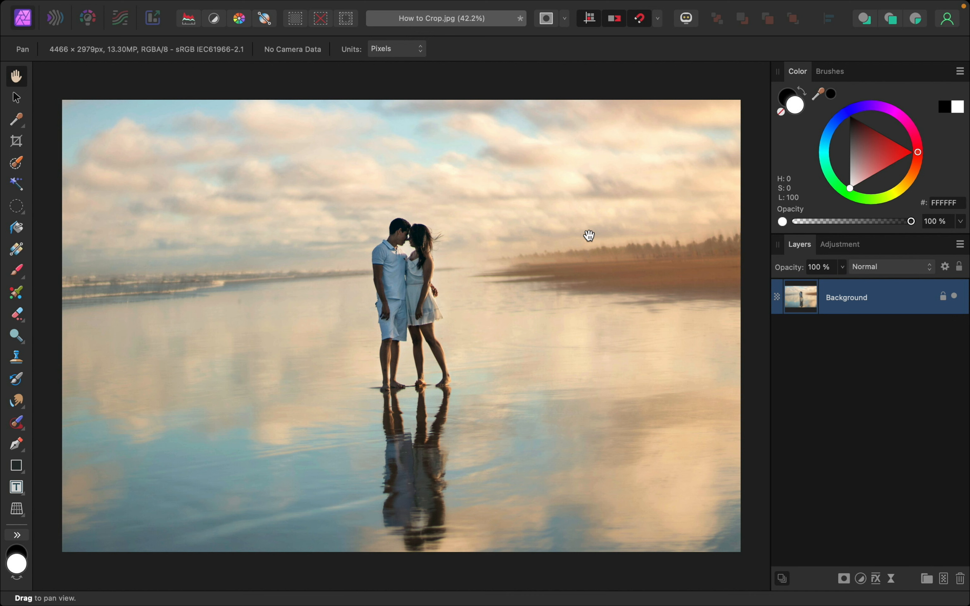
mouse_move(112, 170)
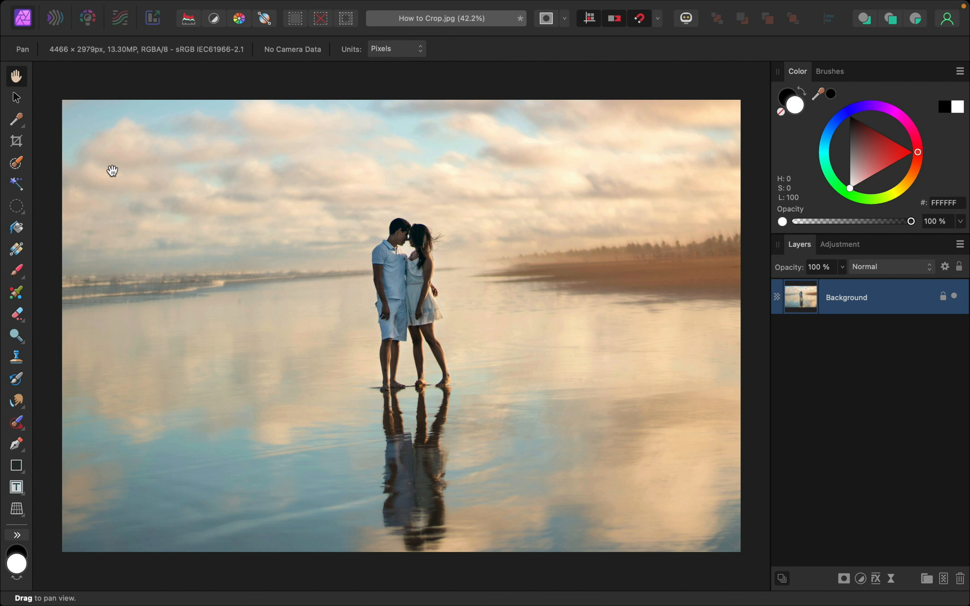
mouse_move(16, 140)
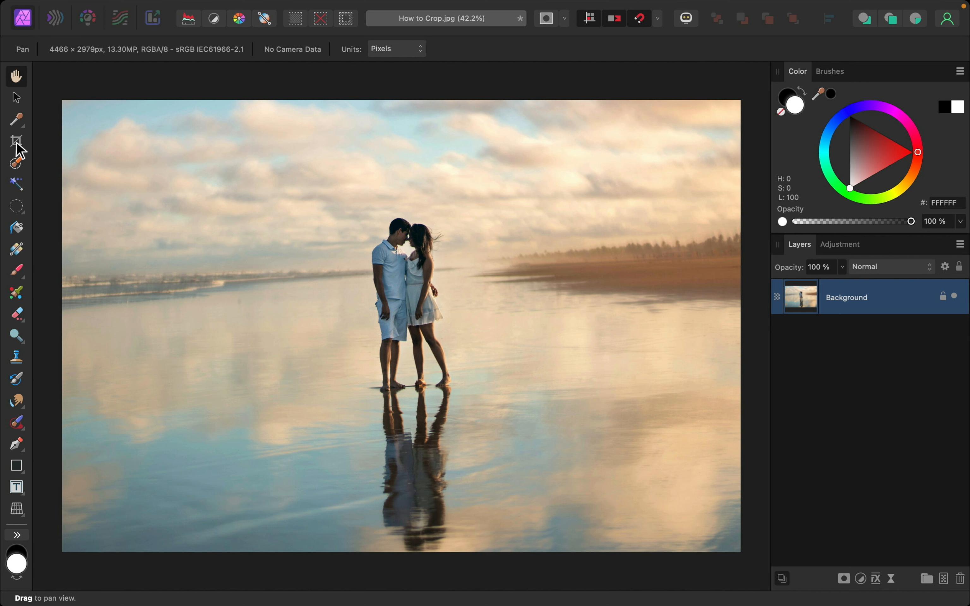
Step: Activate the Crop Tool so the crop frame covers the whole beach photo
left_click(16, 140)
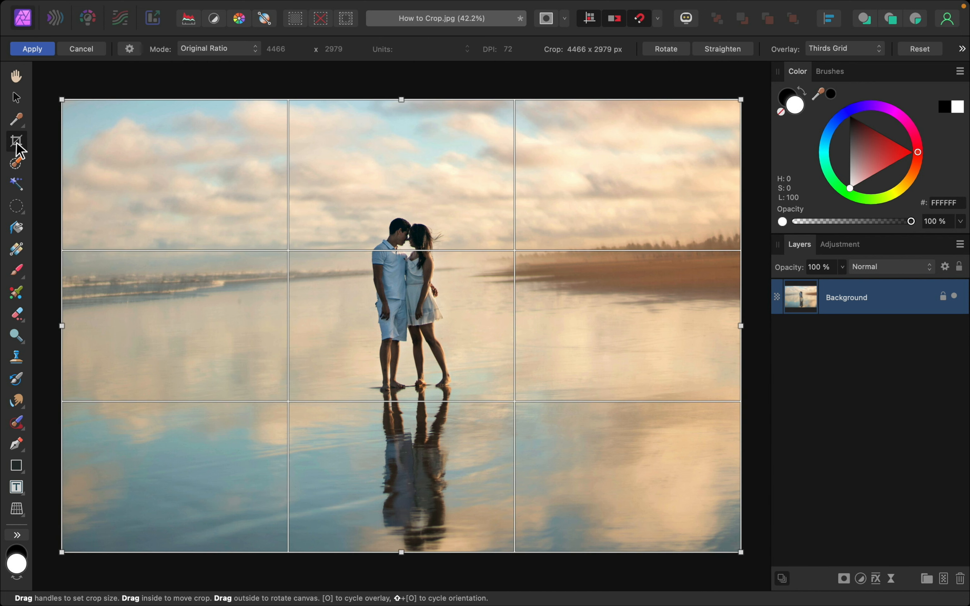
mouse_move(365, 198)
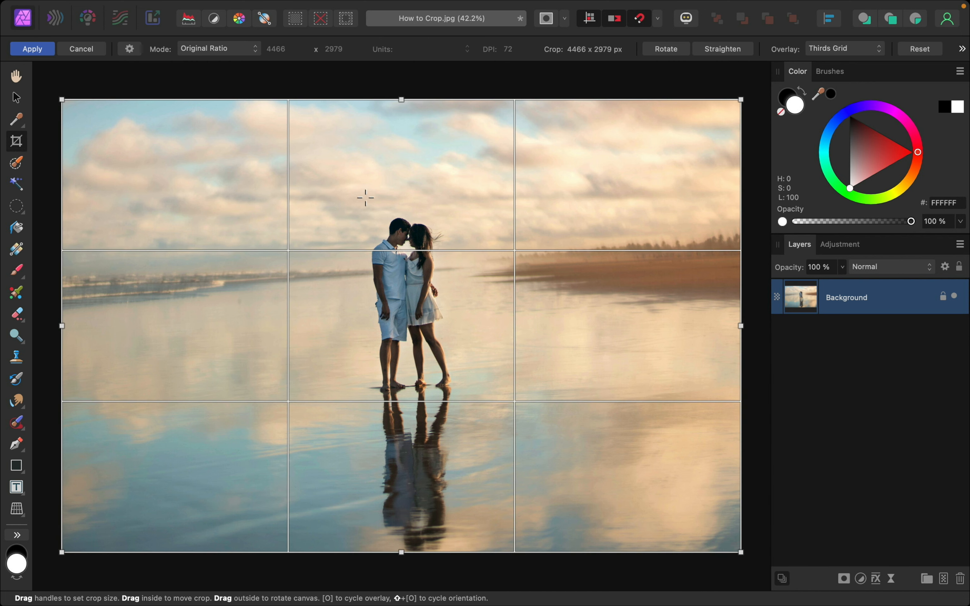
mouse_move(705, 127)
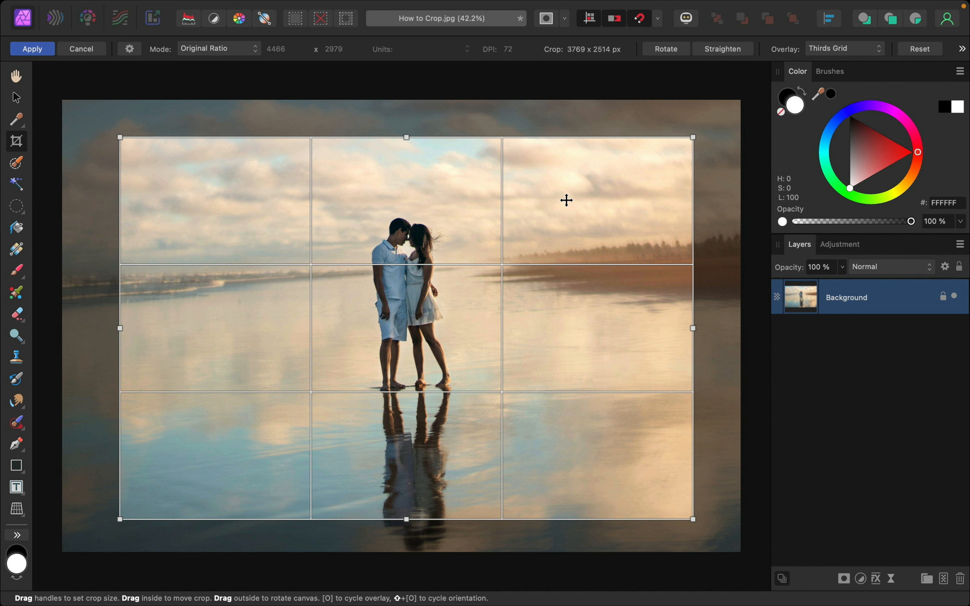
mouse_move(327, 182)
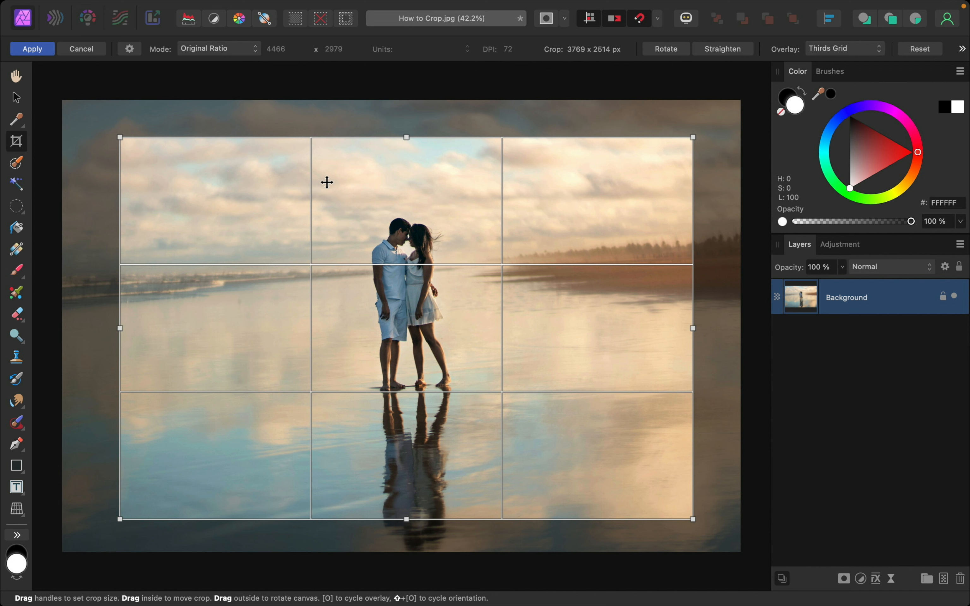
mouse_move(202, 58)
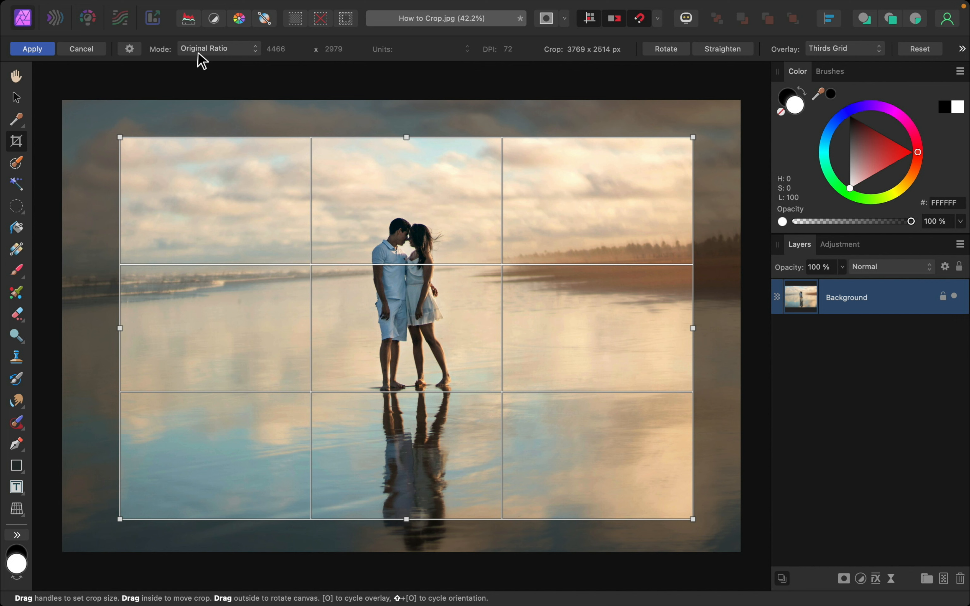
Step: Set the crop mode to Custom Ratio with a 4 by 6 portrait ratio
left_click(218, 48)
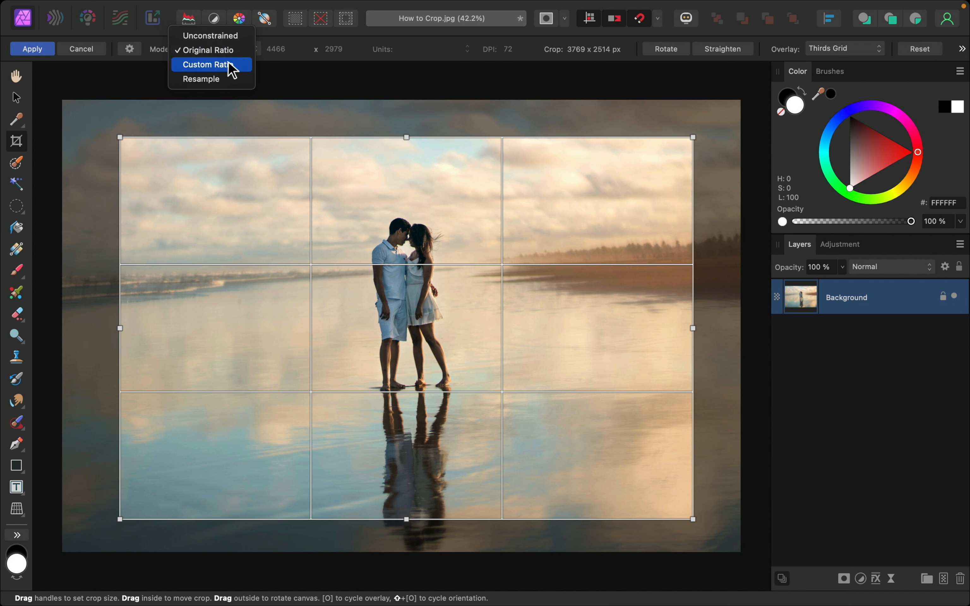
left_click(211, 64)
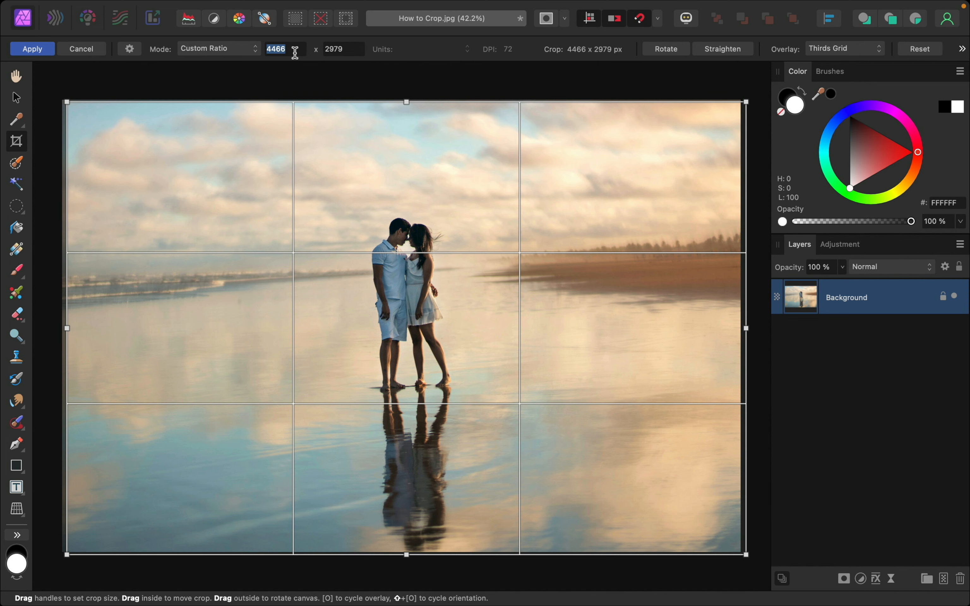
type("4")
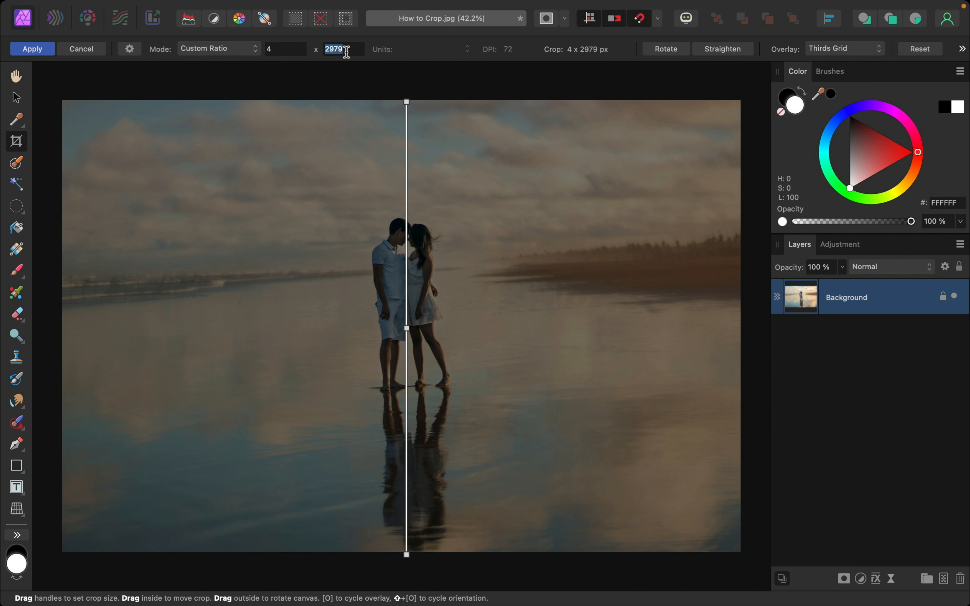
type("6")
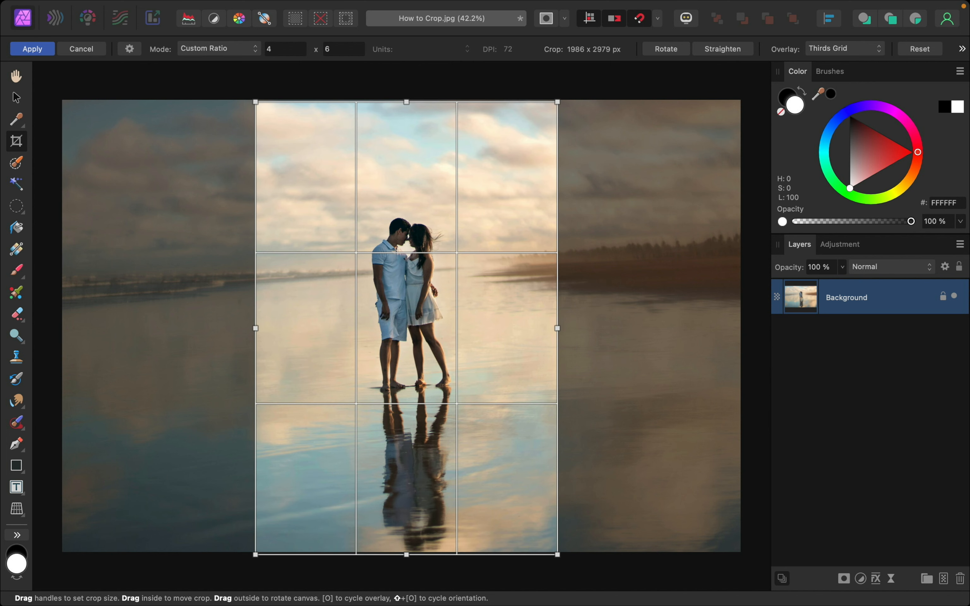
mouse_move(355, 144)
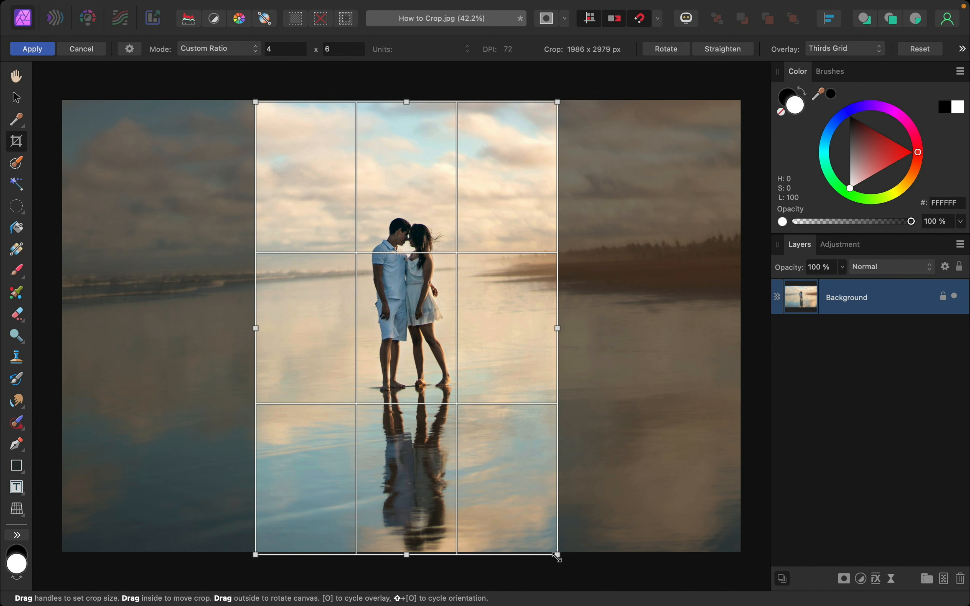
Step: Shrink the 4 x 6 crop frame and reposition it centred on the couple
left_click_drag(556, 554, 471, 427)
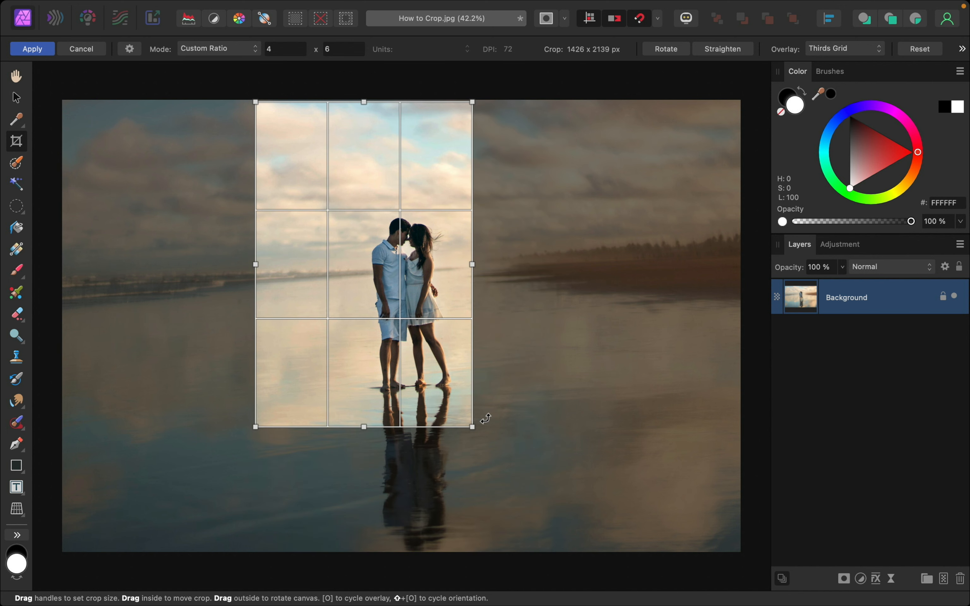
left_click_drag(364, 264, 407, 309)
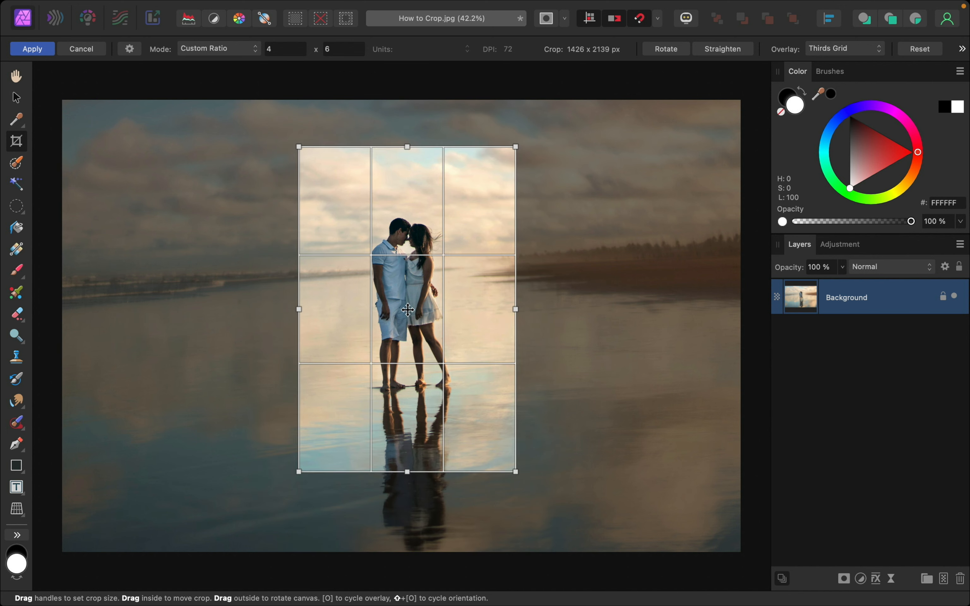
left_click_drag(406, 310, 403, 302)
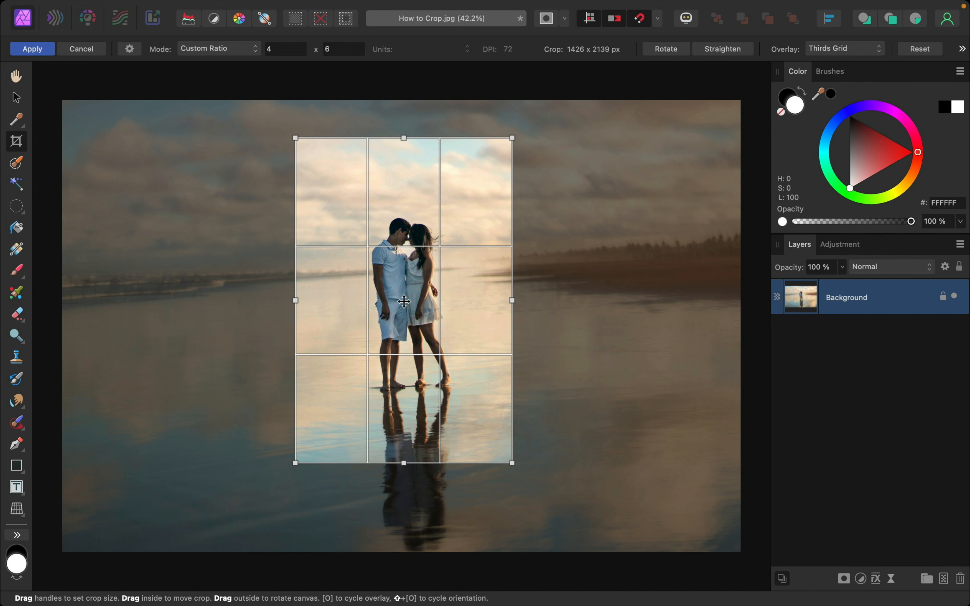
mouse_move(402, 303)
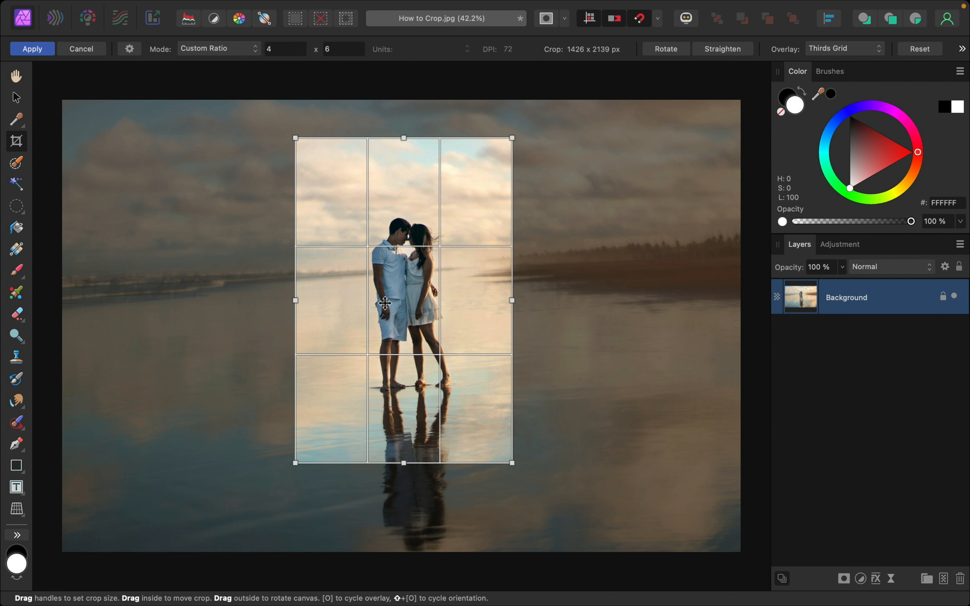
Step: Switch the crop back to Original Ratio and widen it into a landscape frame around the couple
left_click(217, 48)
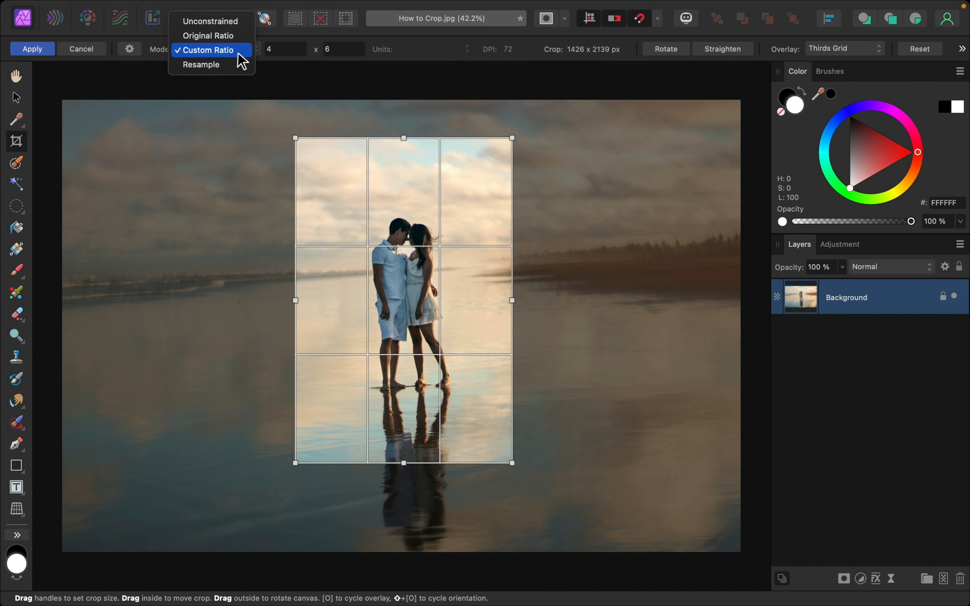
mouse_move(209, 35)
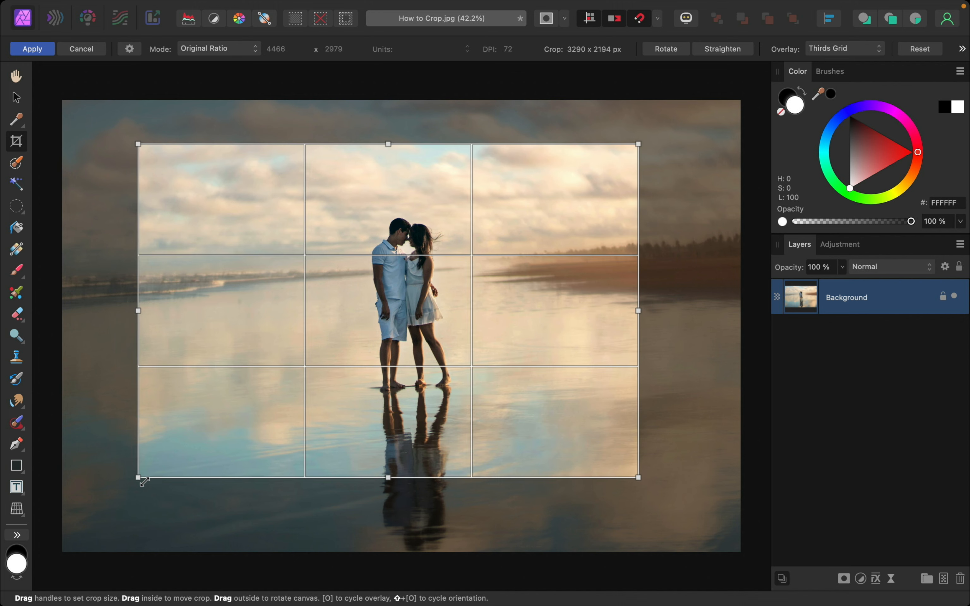
left_click_drag(139, 310, 155, 310)
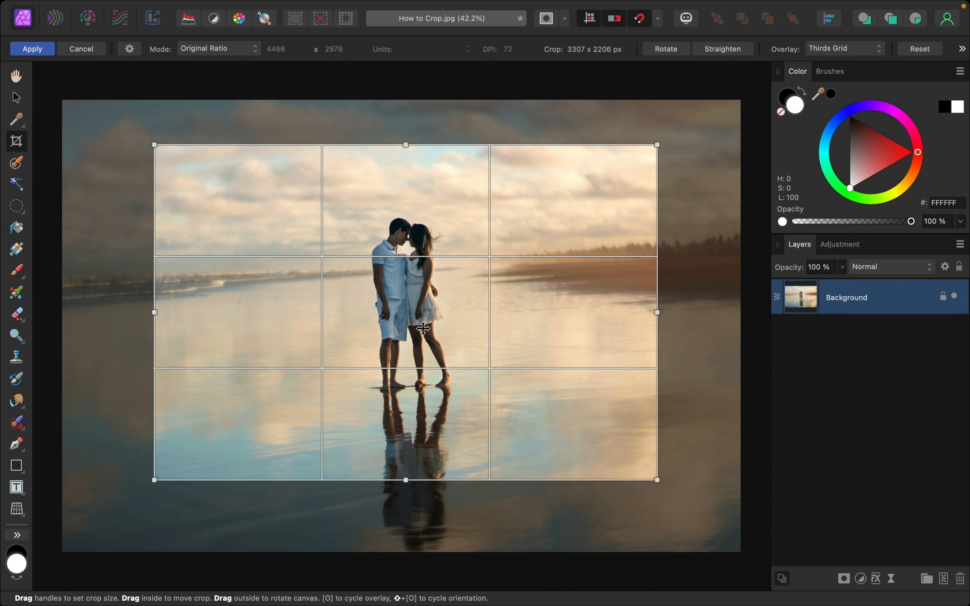
mouse_move(597, 286)
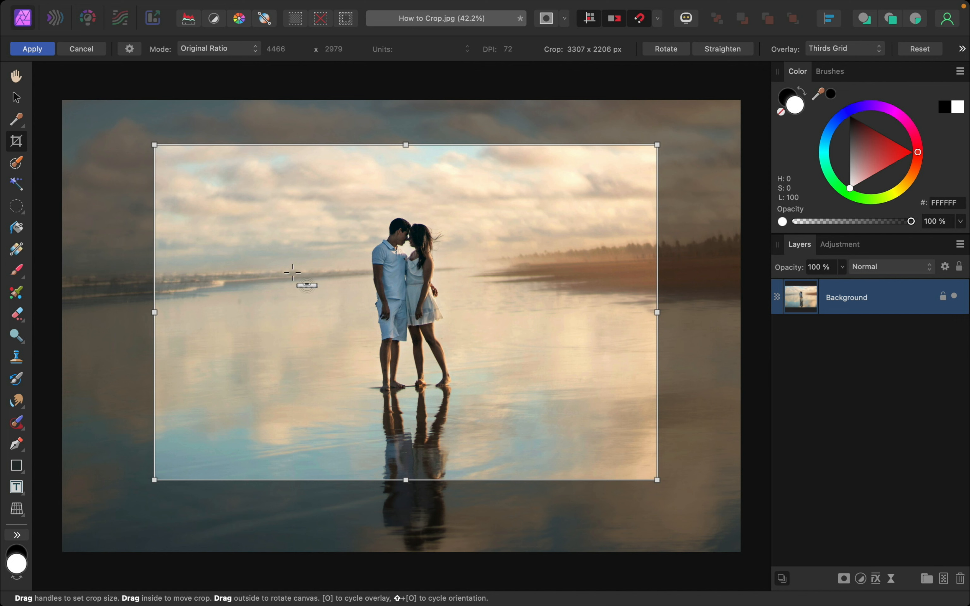
Step: Straighten along the horizon and apply the crop, leaving a level 3307 x 2206 px image
left_click_drag(290, 272, 482, 267)
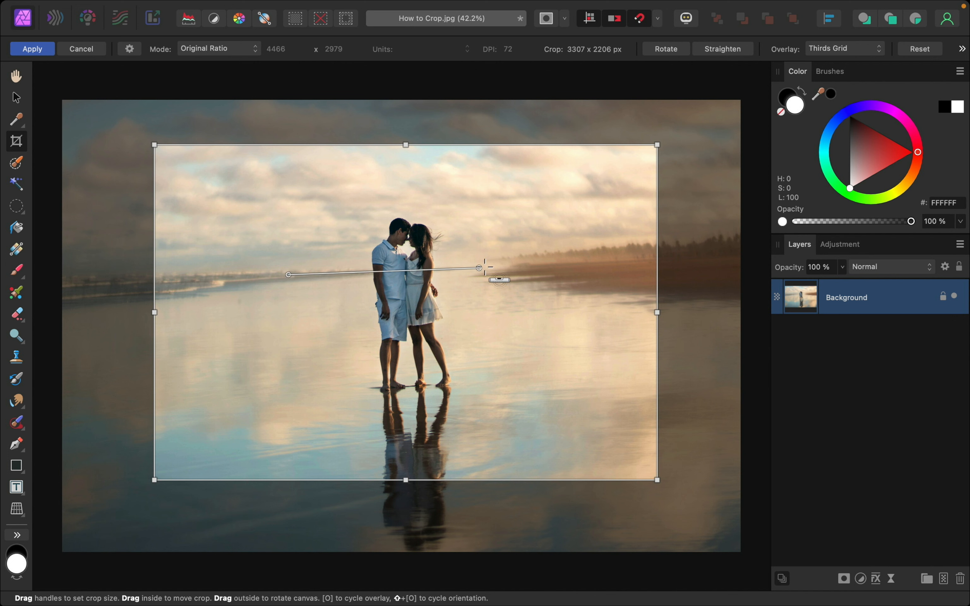
left_click_drag(486, 266, 516, 261)
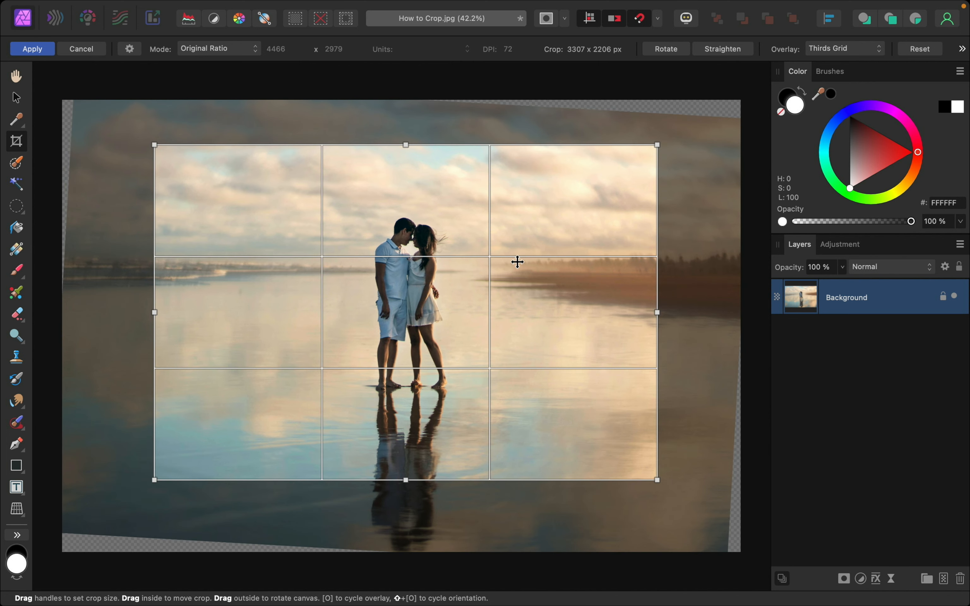
mouse_move(540, 221)
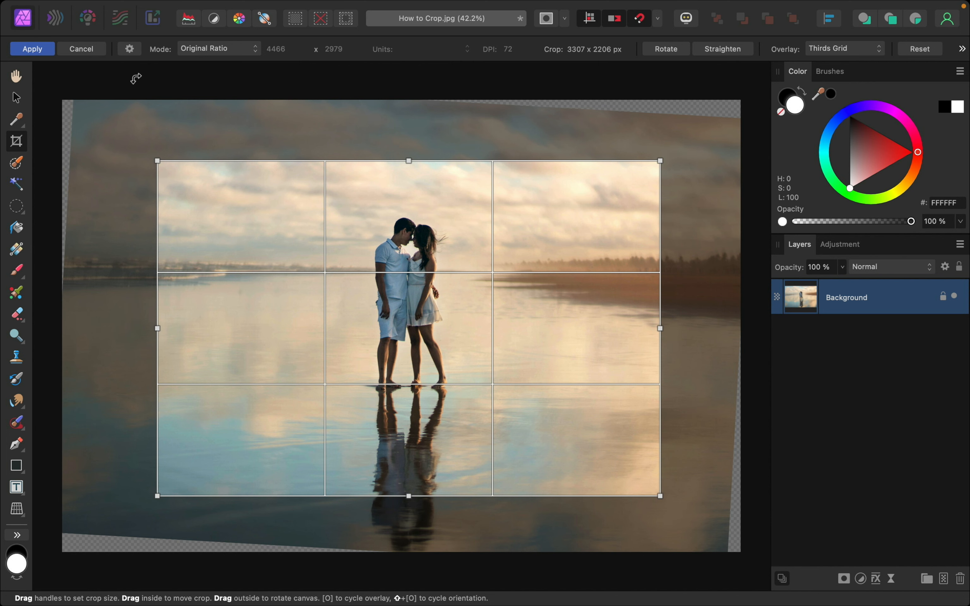
left_click(32, 48)
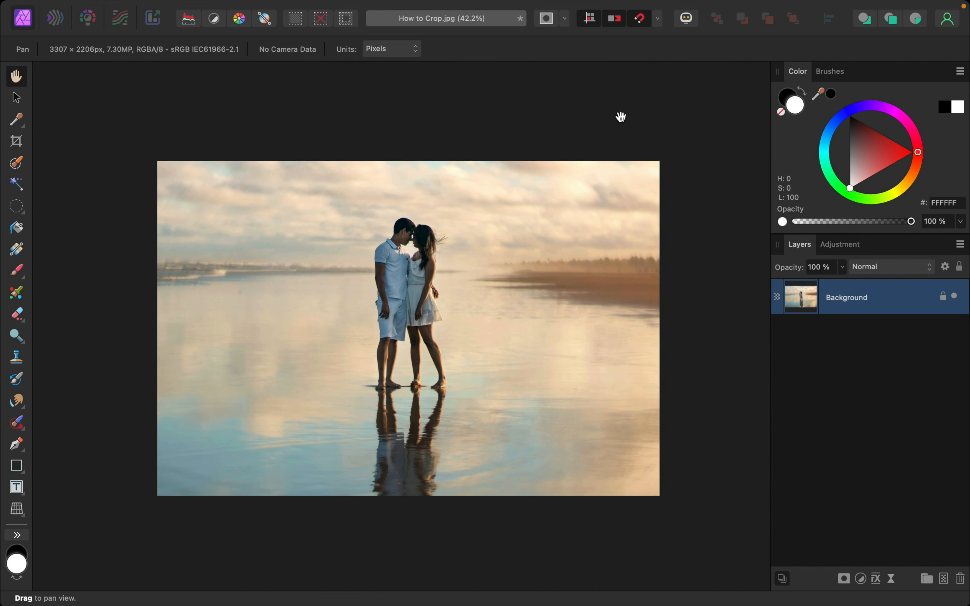